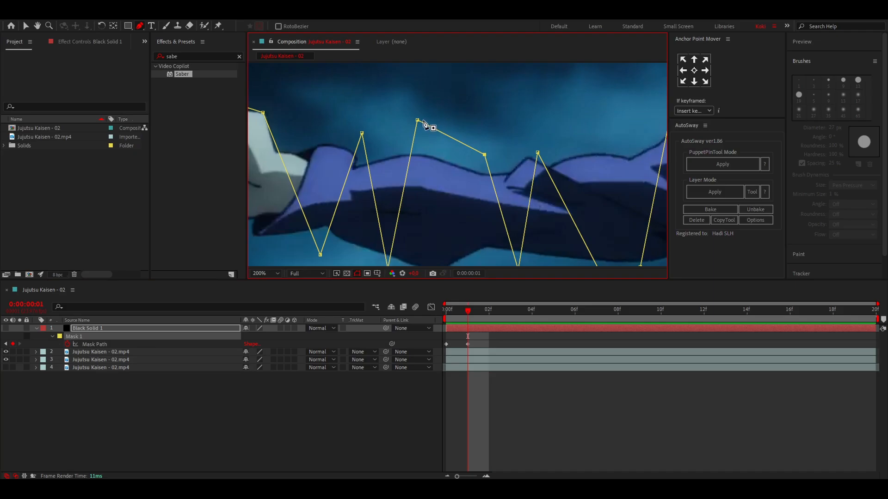
# Apply the Saber effect to Black Solid 1 carrying the zigzag arm mask
pyautogui.click(258, 273)
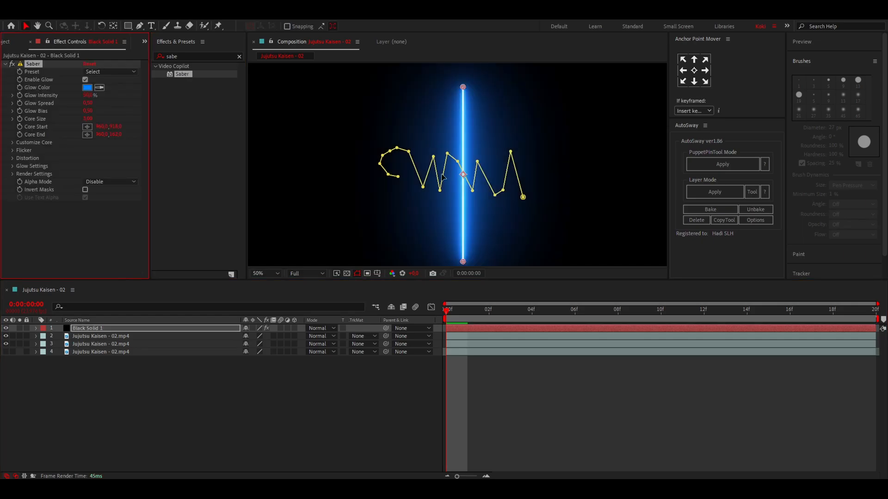
# Set Saber's Core Type to Layer Masks and Core Distortion type to Smoke
pyautogui.click(34, 142)
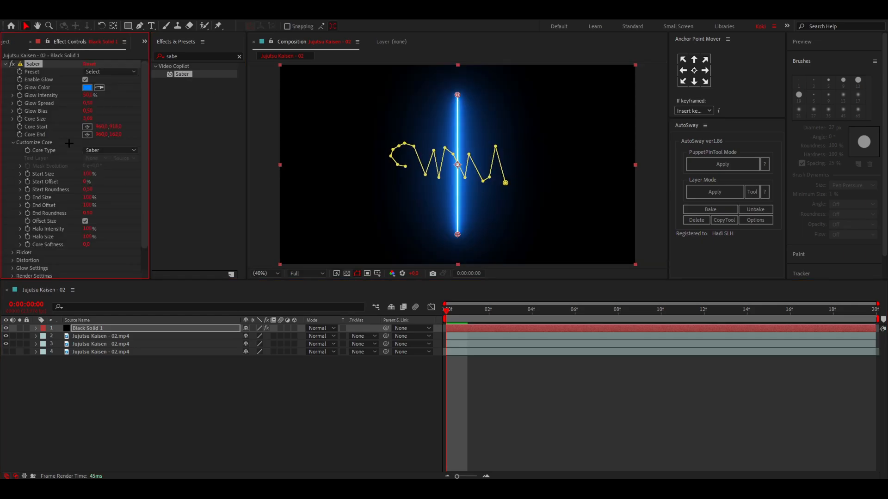
pyautogui.click(110, 149)
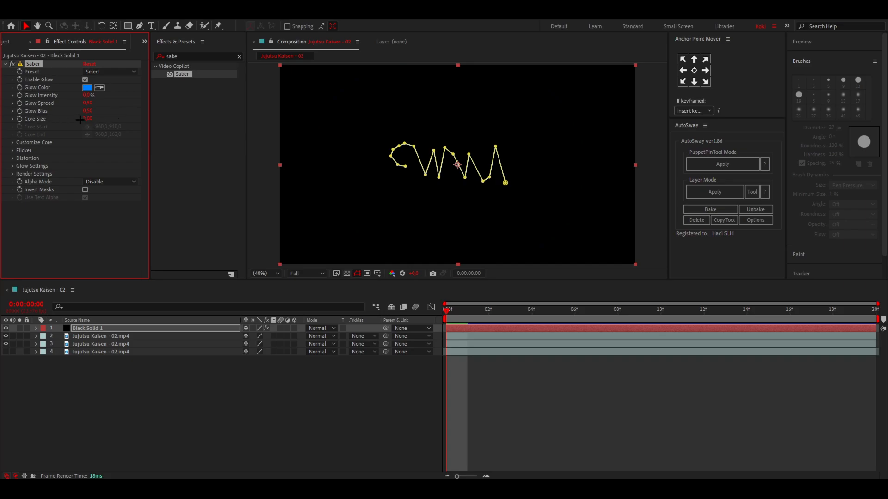
pyautogui.click(261, 272)
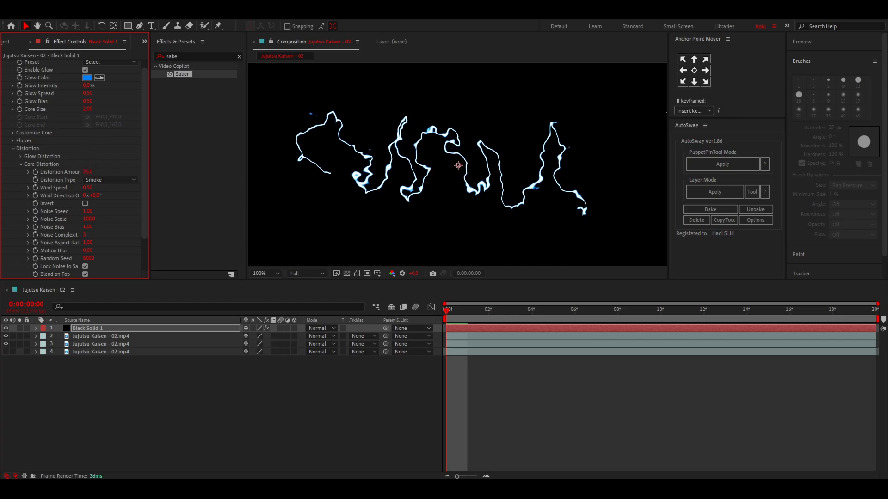
# Change the Core Distortion Noise Speed and view the lightning over the clip layers
pyautogui.click(263, 274)
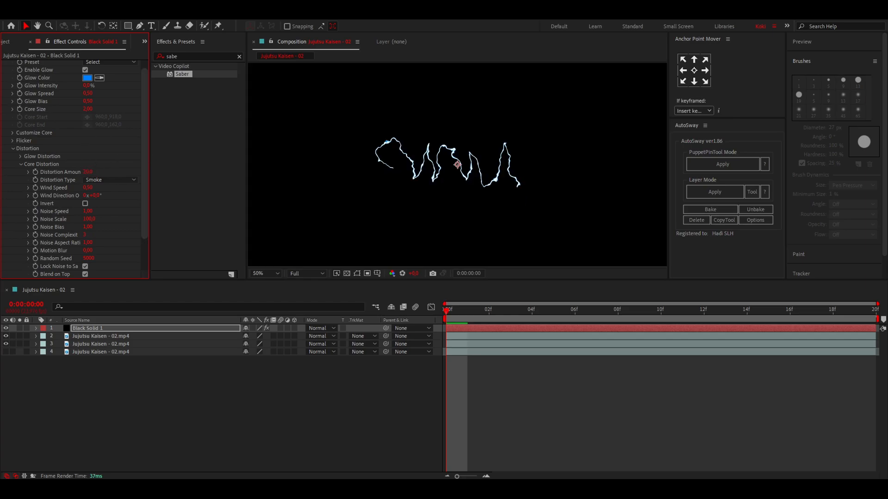
pyautogui.click(258, 273)
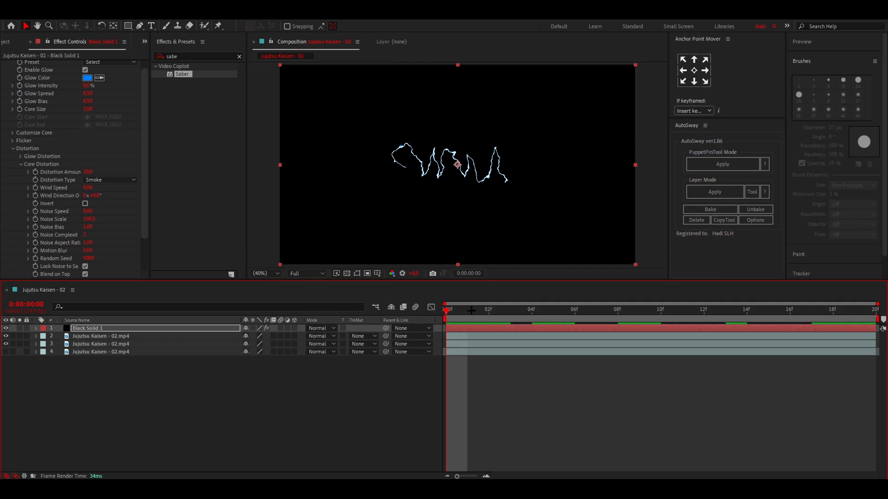
pyautogui.click(89, 211)
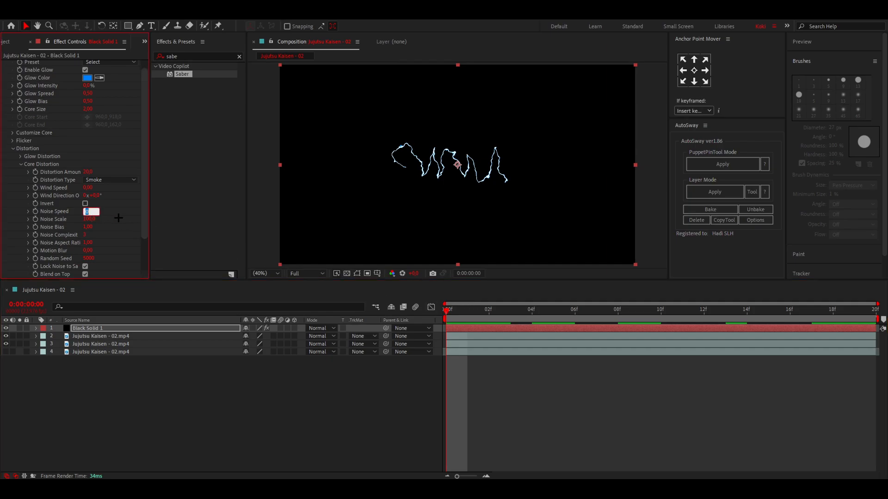
pyautogui.click(487, 309)
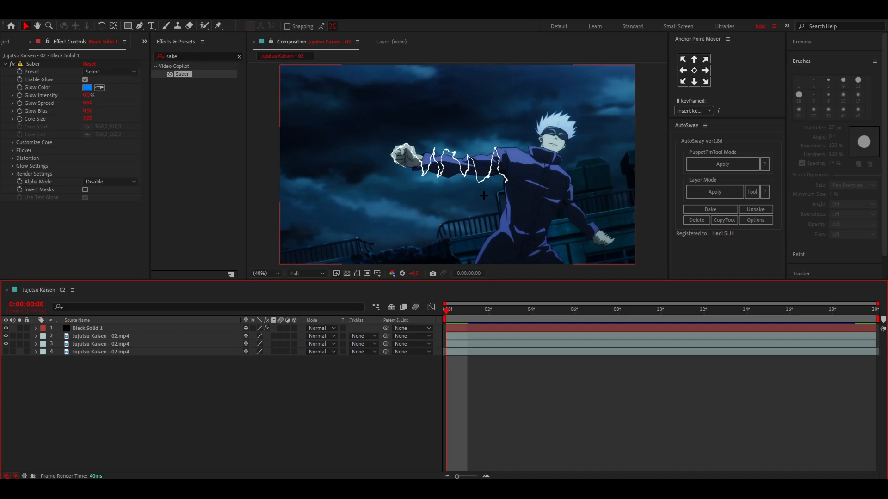
# Pre-compose Black Solid 1 as Black Solid 1 Comp 1 and open it for painting
pyautogui.click(259, 274)
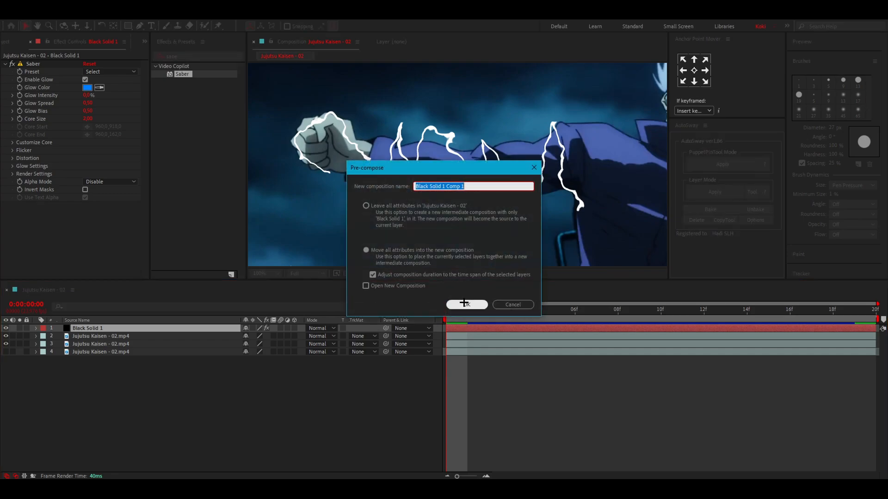
pyautogui.click(466, 304)
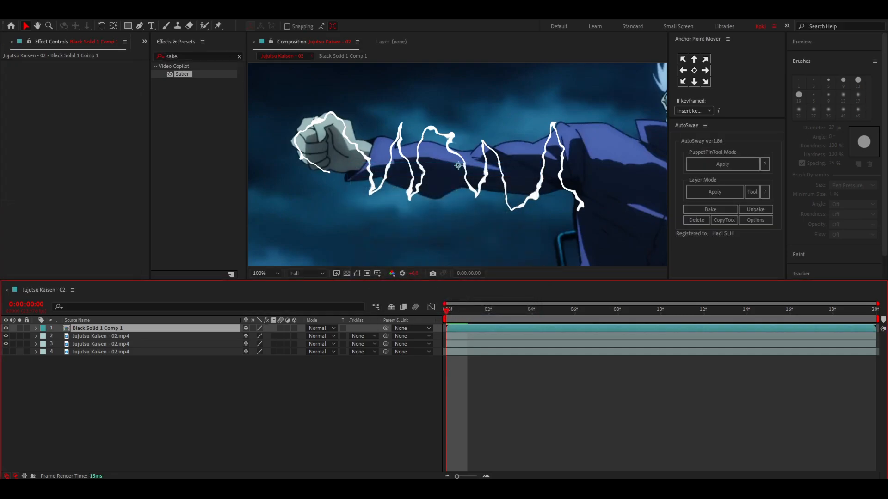
pyautogui.click(189, 26)
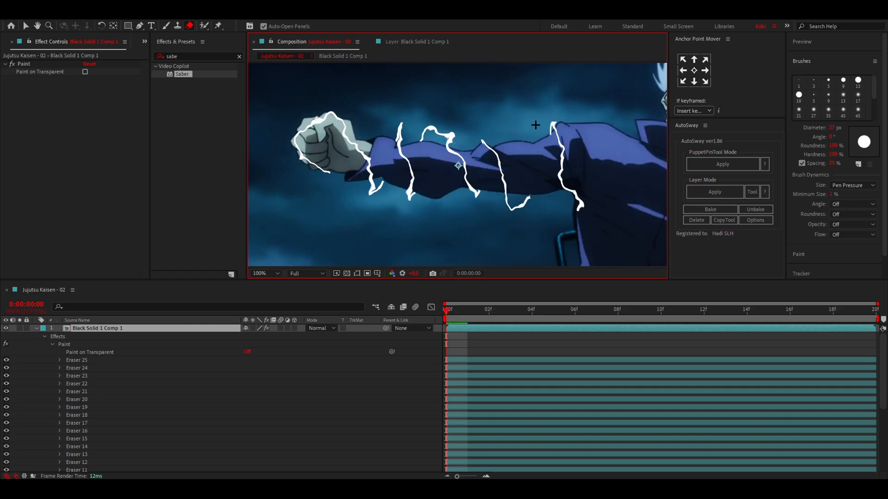
pyautogui.moveTo(414, 197)
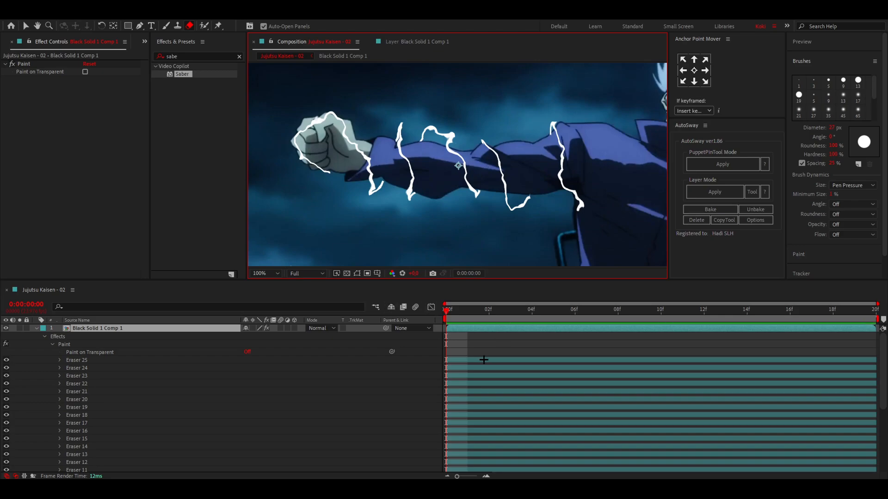
# Erase lightning segments crossing in front of the arm, then return to frame 0
pyautogui.scroll(-3)
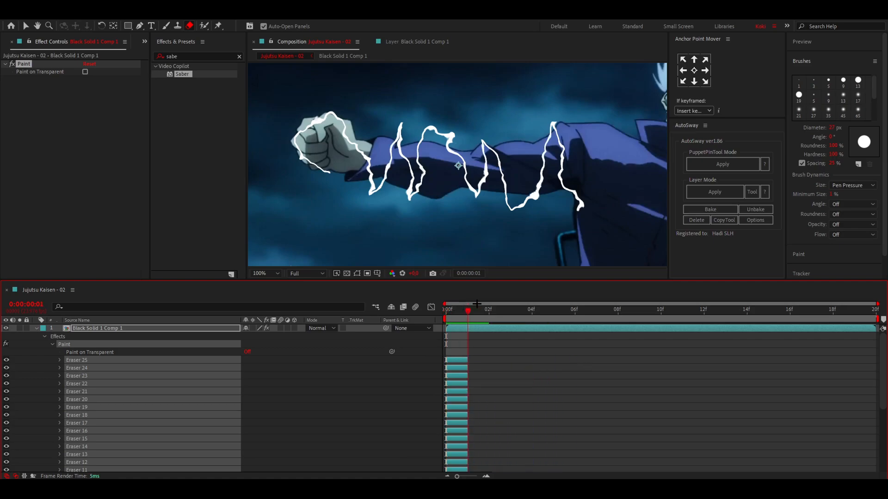
pyautogui.click(418, 41)
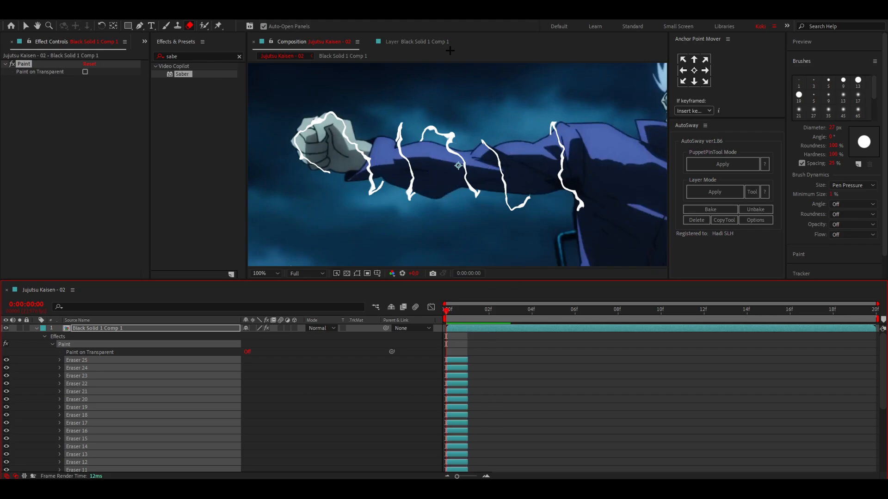
pyautogui.scroll(-3)
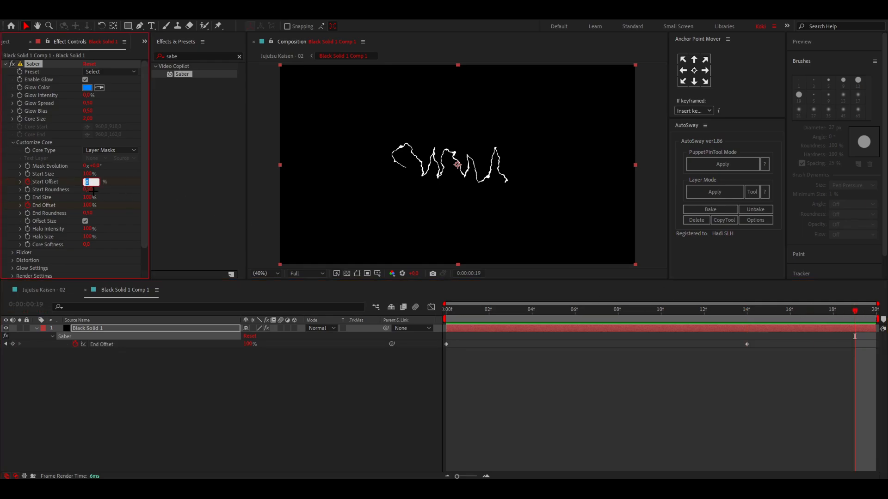
# Set Saber's Start Offset to 50% alongside the End Offset keyframes, back in the main comp
pyautogui.write('50')
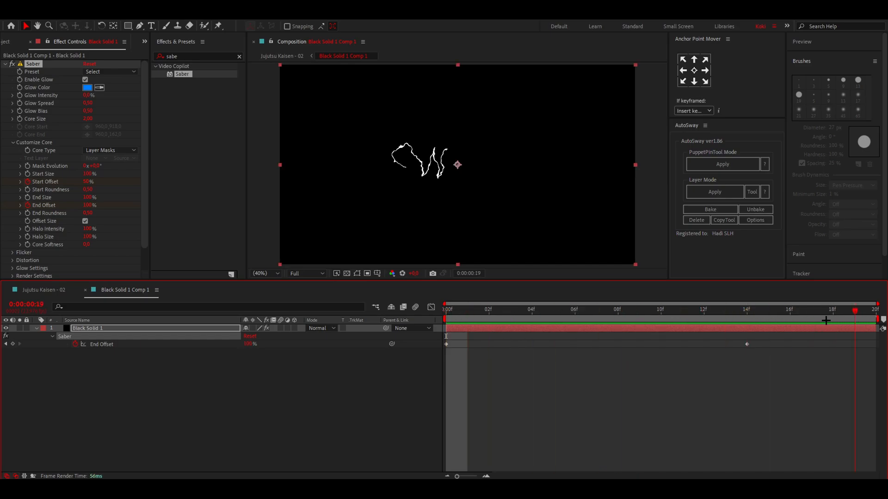
pyautogui.click(446, 309)
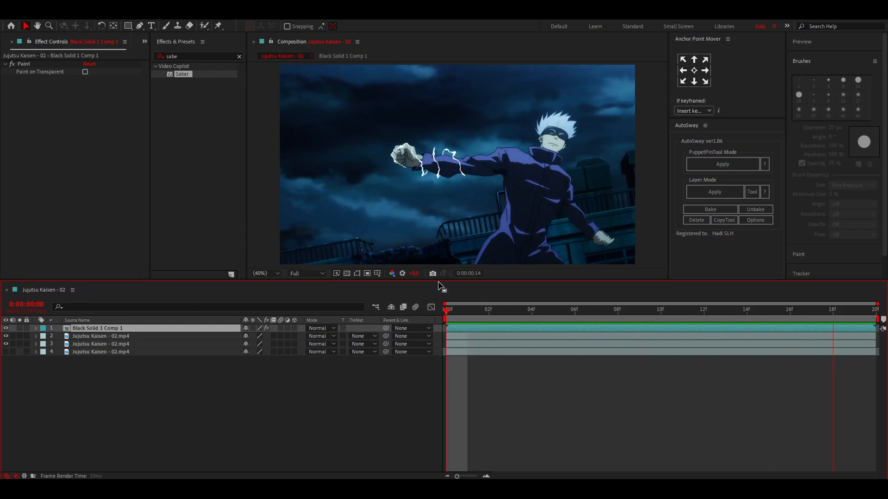
# Apply Deep Glow to the duplicate with Unmult checked and Tint enabled in red
pyautogui.write('deep')
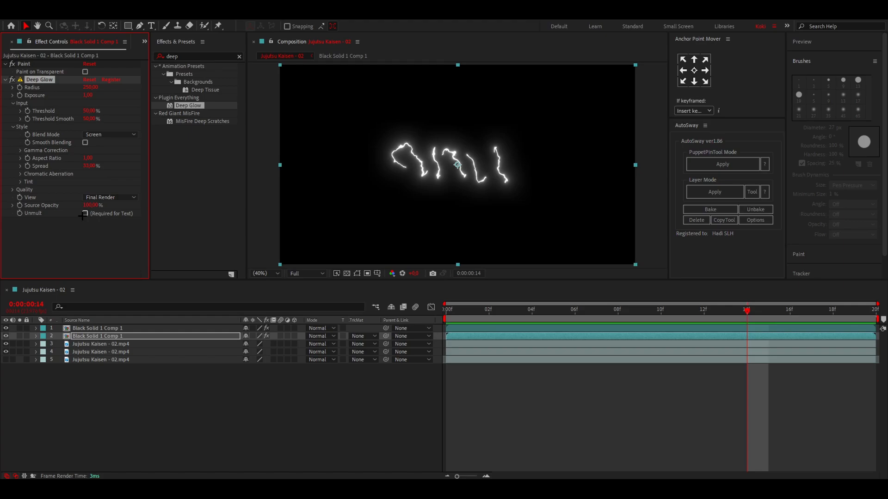
pyautogui.click(85, 214)
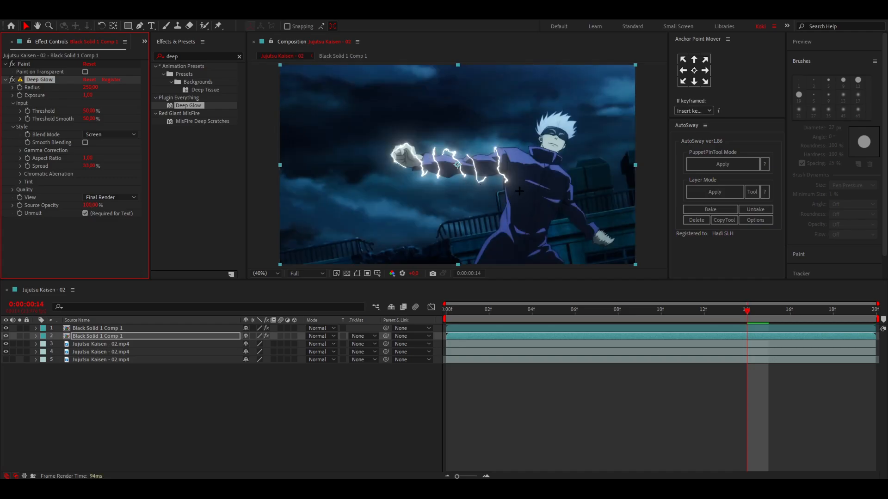
pyautogui.click(12, 182)
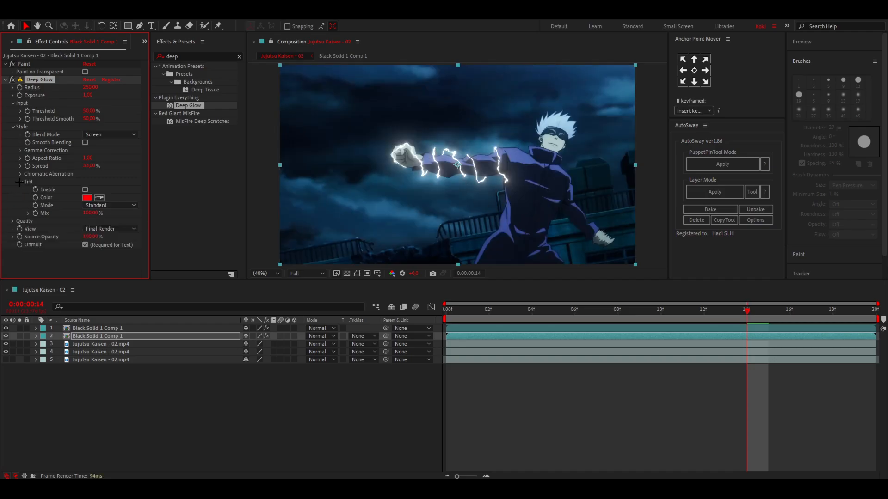
pyautogui.click(85, 189)
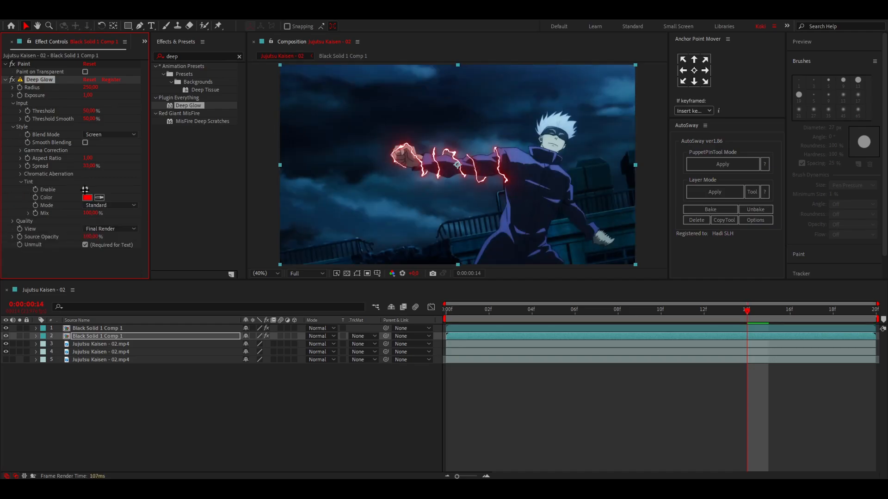
pyautogui.click(85, 189)
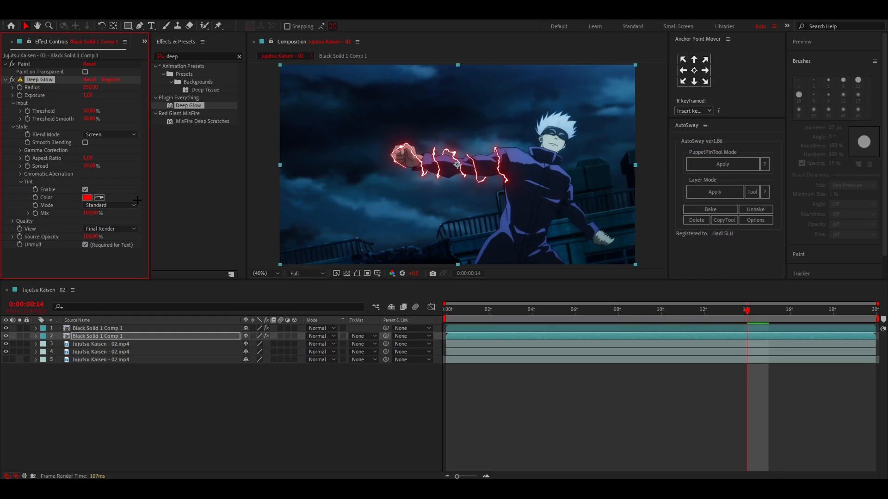
pyautogui.click(261, 274)
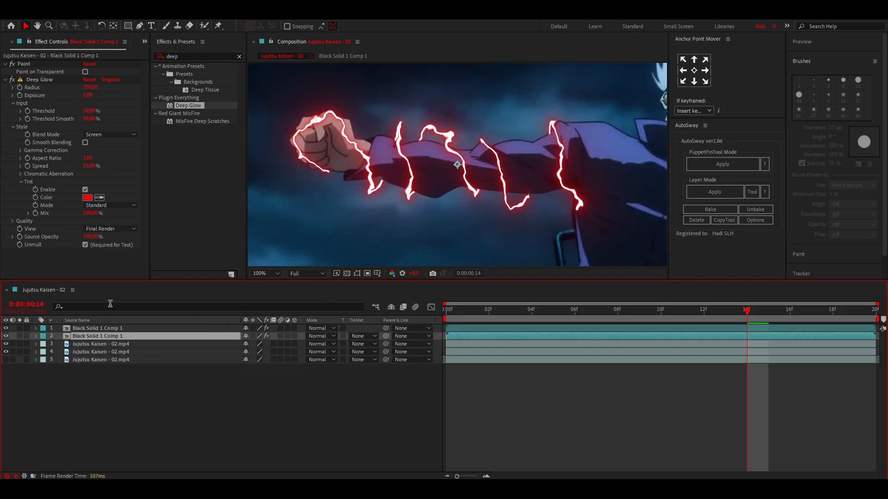
pyautogui.click(88, 196)
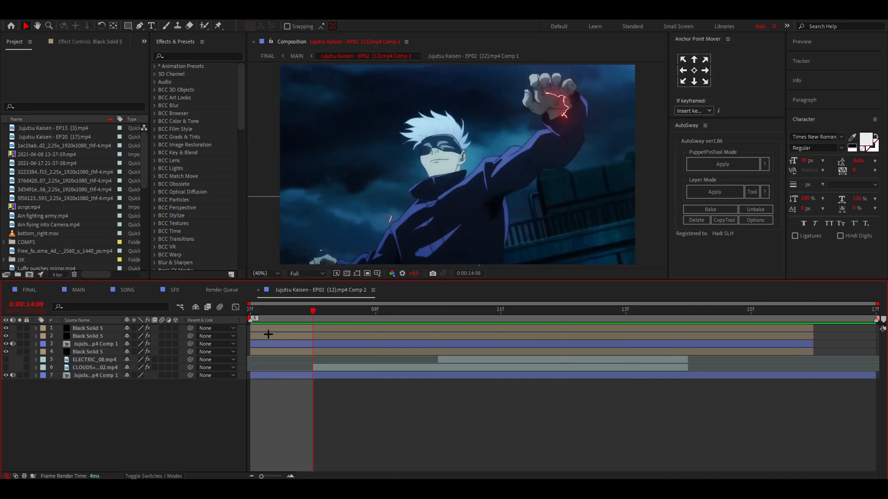
# Enable the glowing lightning layer and scrub frames to preview the red version
pyautogui.click(437, 311)
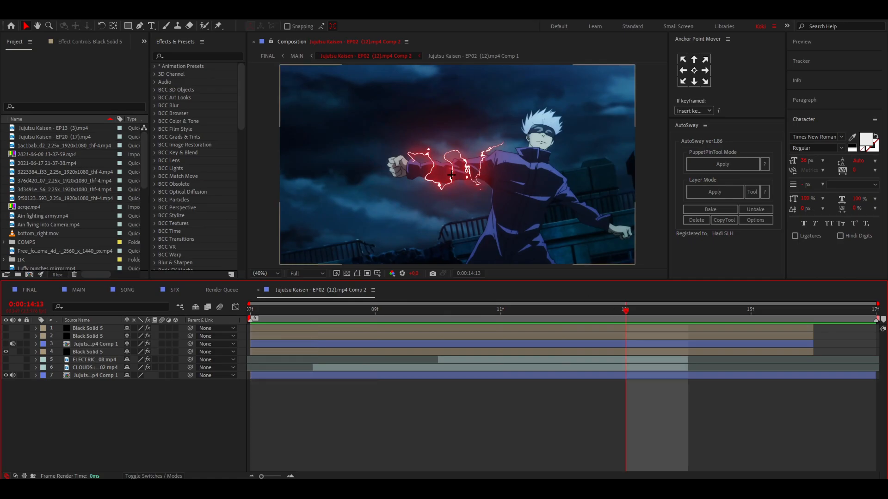
pyautogui.click(258, 274)
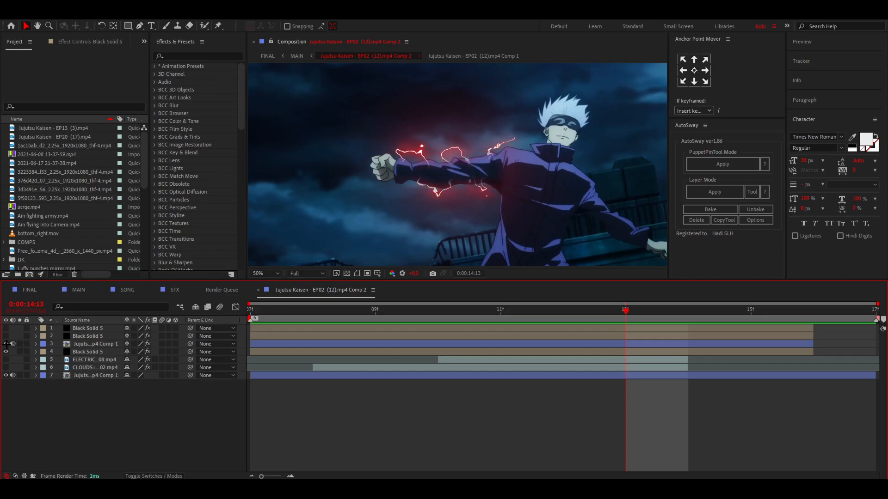
pyautogui.click(95, 344)
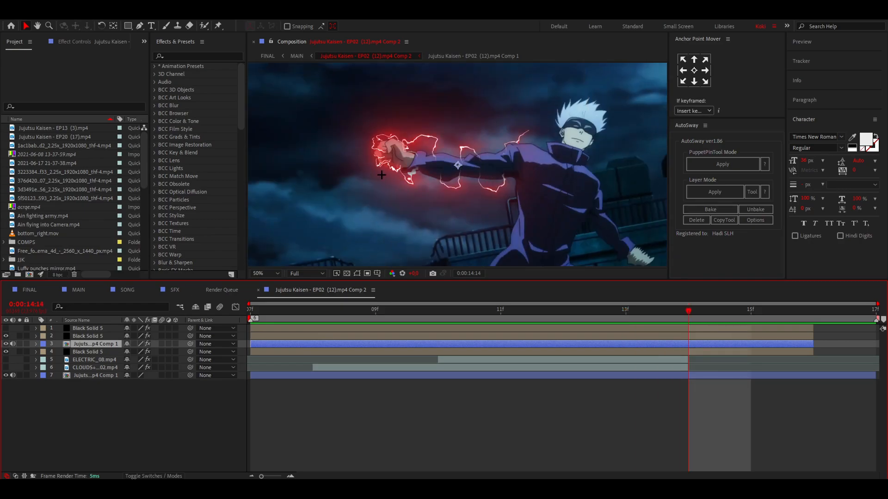
pyautogui.click(438, 311)
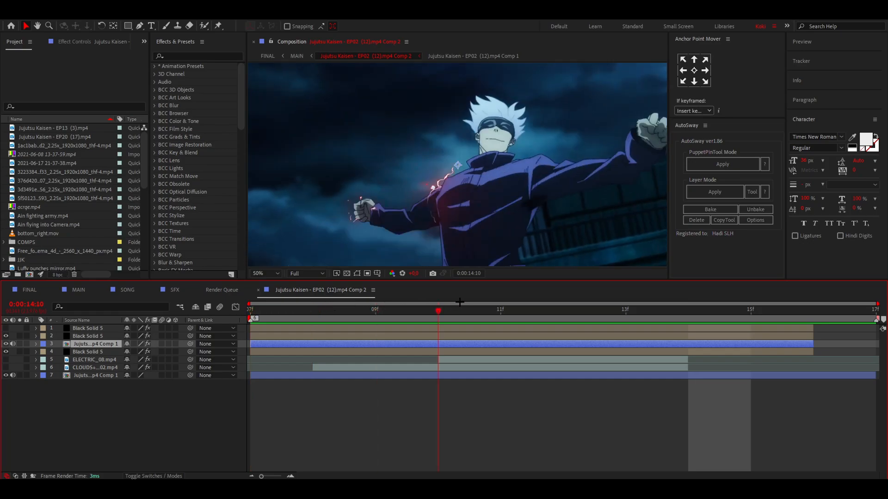
pyautogui.moveTo(438, 311); pyautogui.dragTo(750, 311)
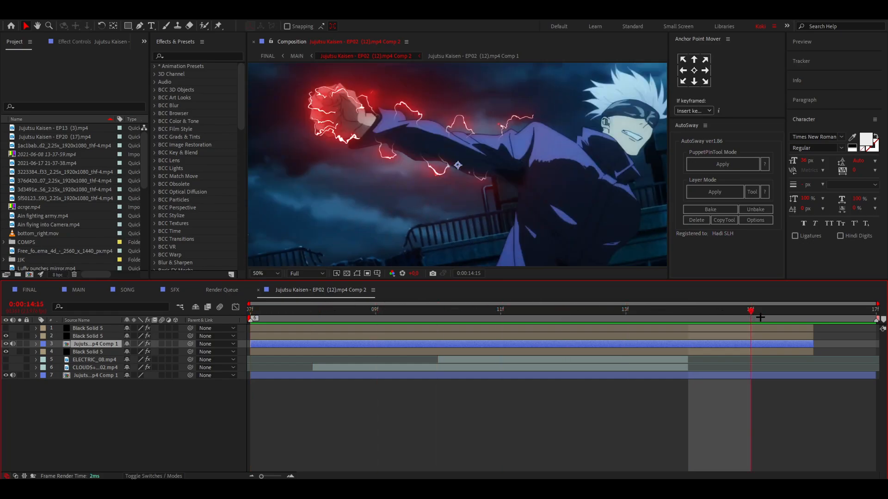
# Set the Deep Glow Tint color to blue and play back the animation
pyautogui.click(262, 273)
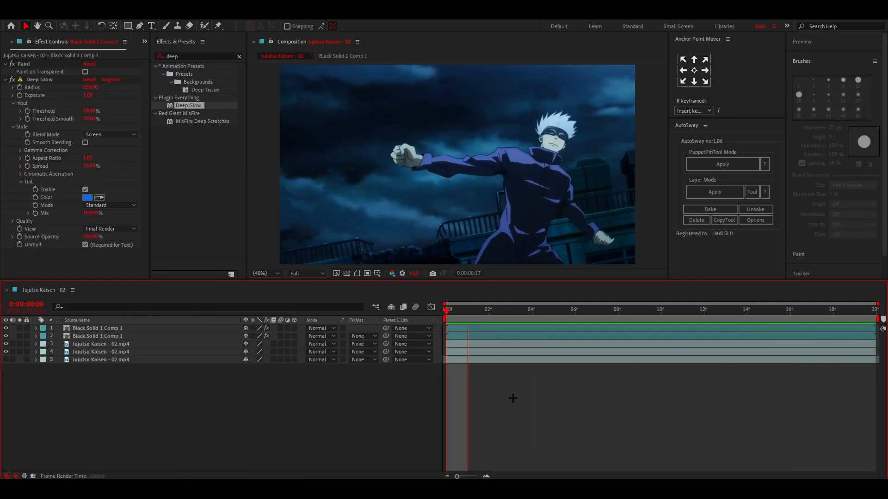
pyautogui.click(660, 309)
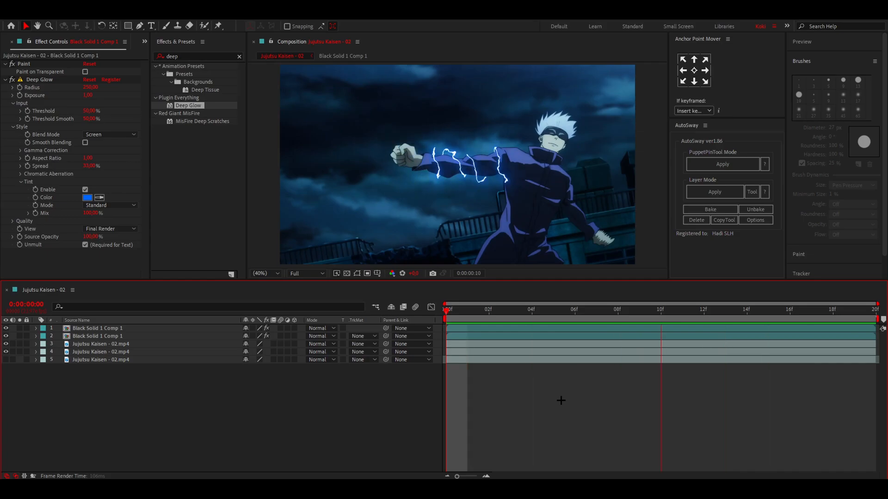